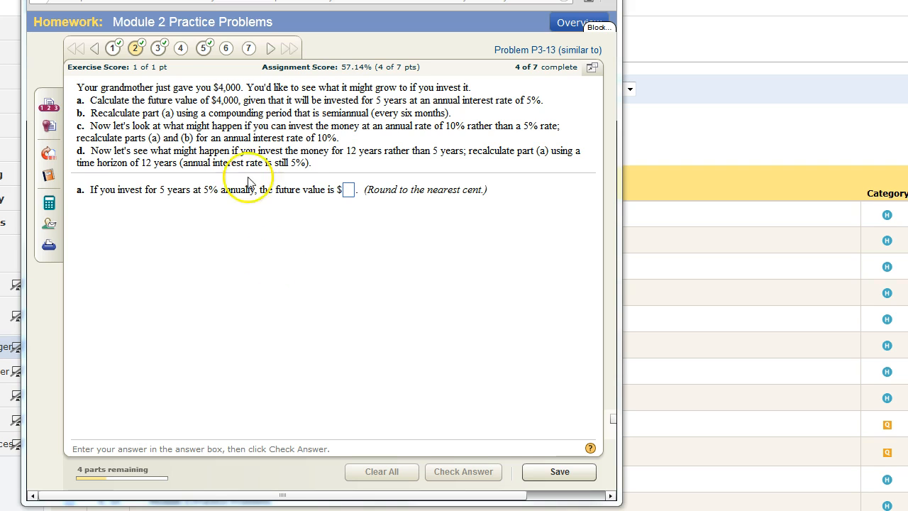
pyautogui.moveTo(190, 229)
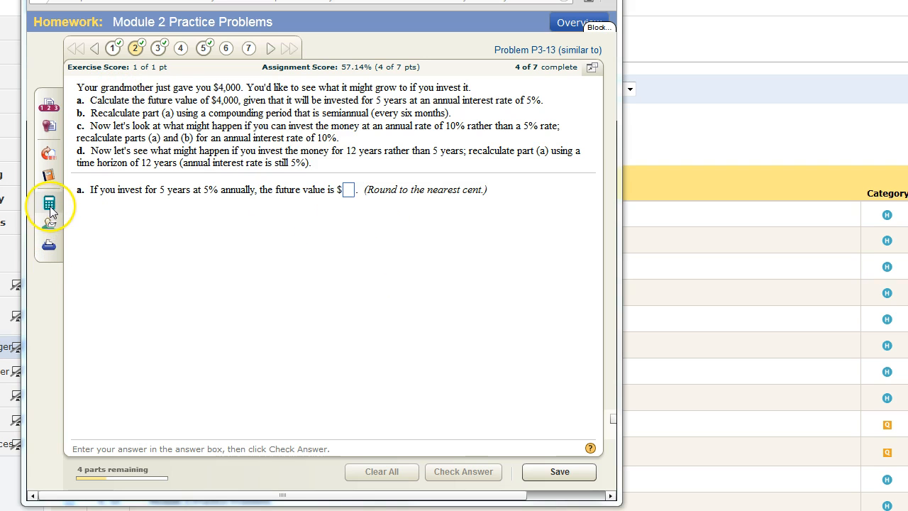
pyautogui.moveTo(48, 204)
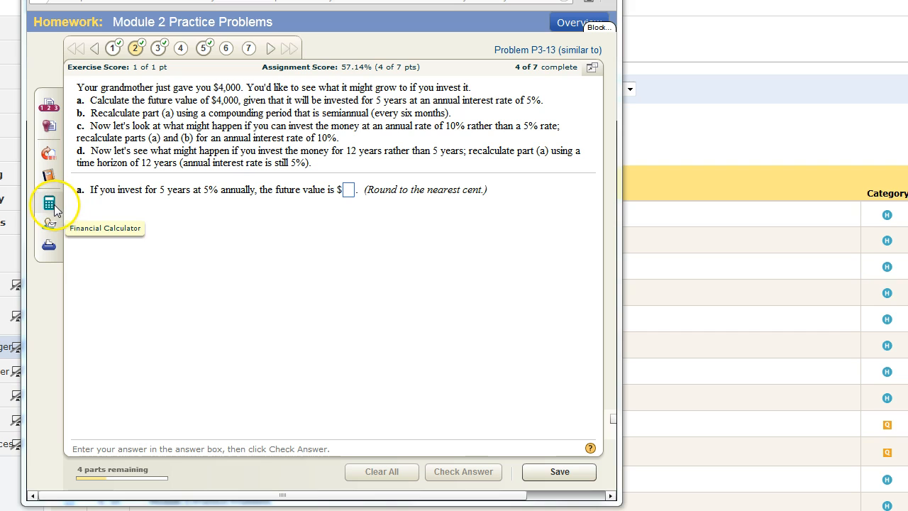
# Bring up the financial calculator beside P3-13 and start keying in the 4000 amount.
pyautogui.click(48, 205)
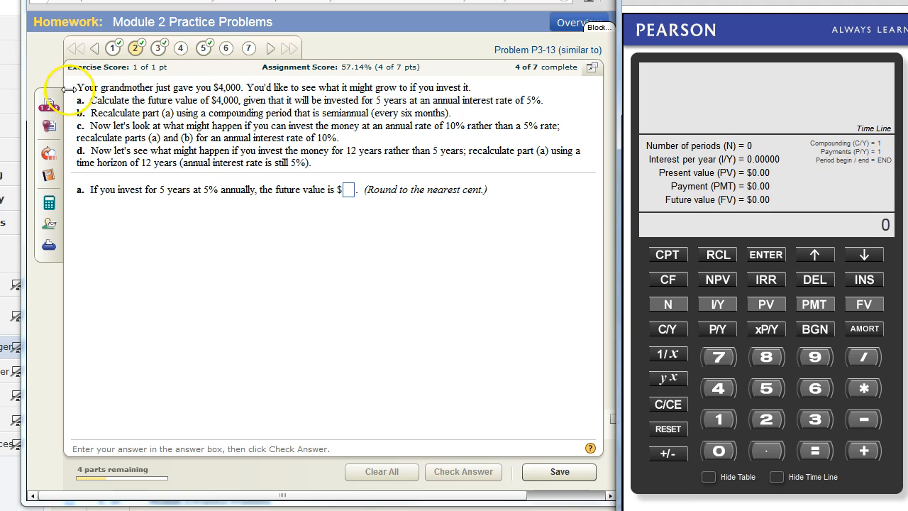
pyautogui.moveTo(230, 96)
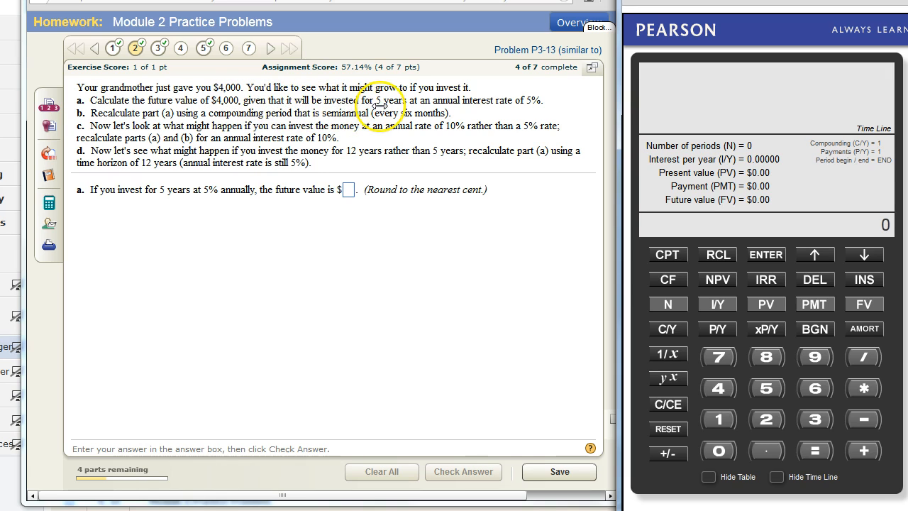
pyautogui.moveTo(451, 107)
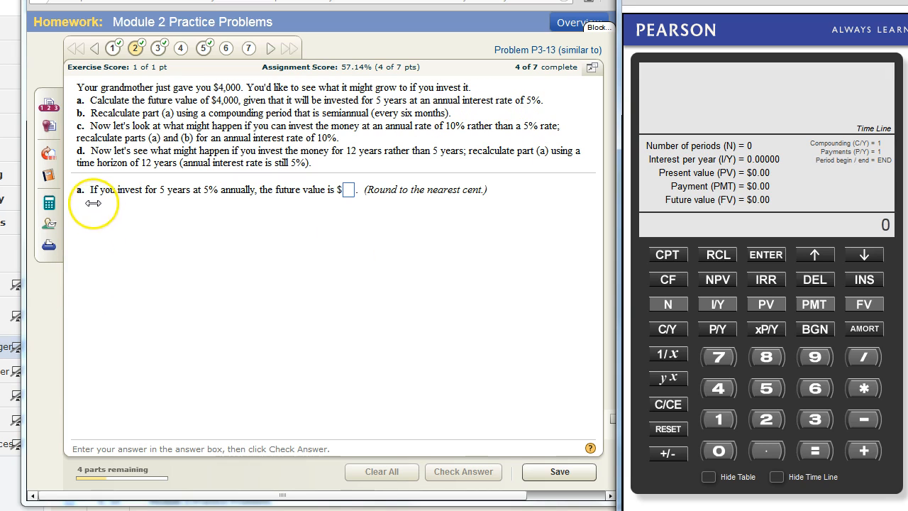
pyautogui.moveTo(173, 207)
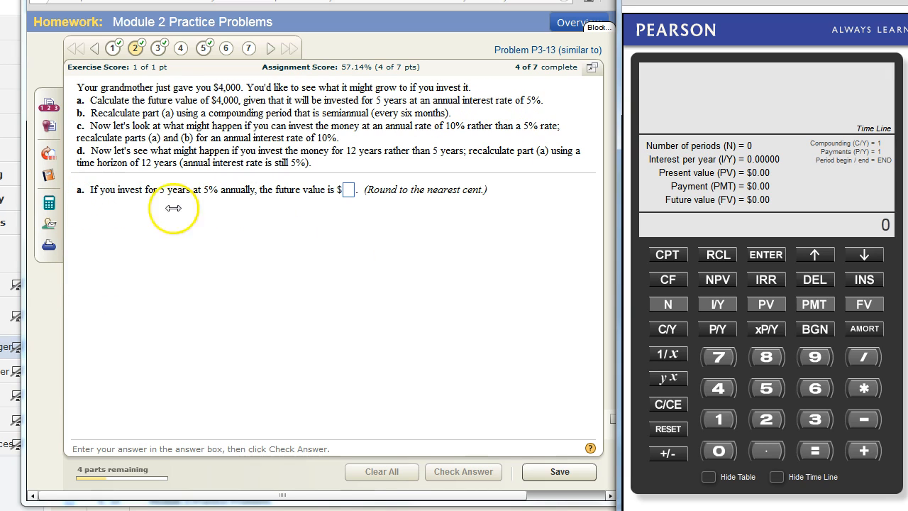
pyautogui.moveTo(221, 198)
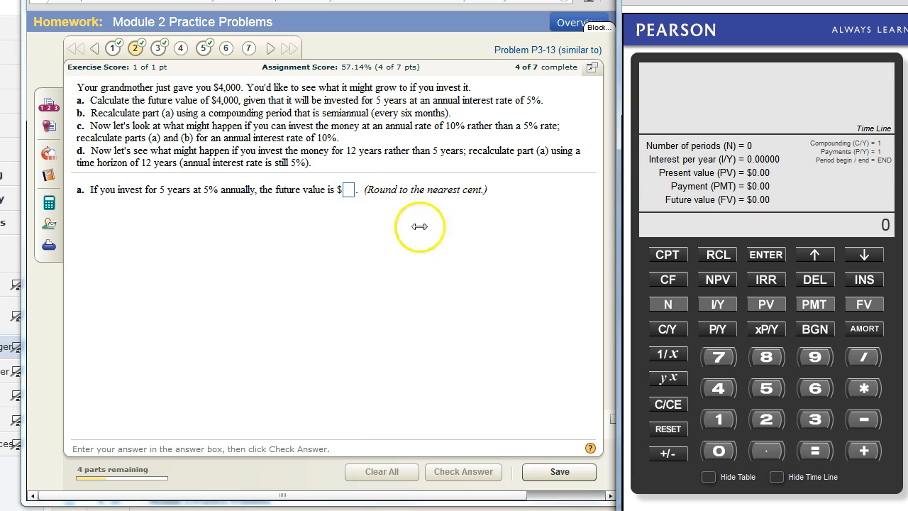
pyautogui.click(766, 329)
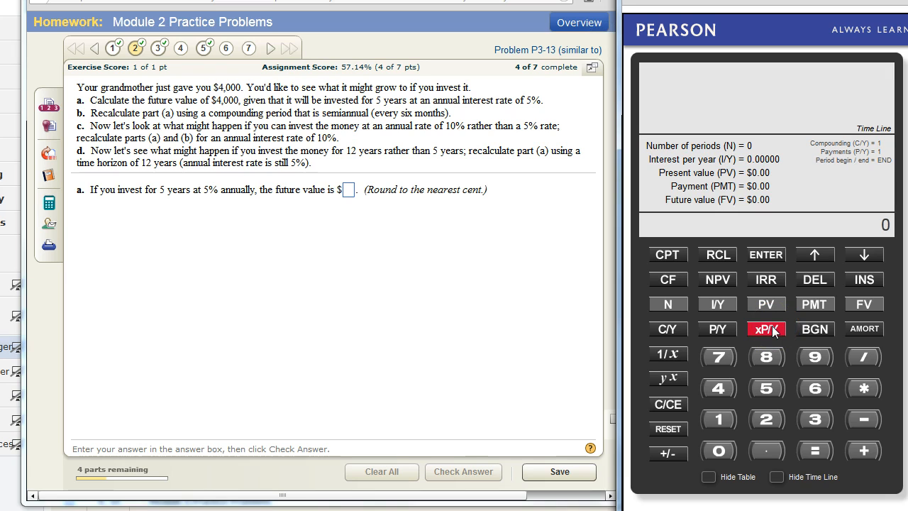
pyautogui.click(766, 387)
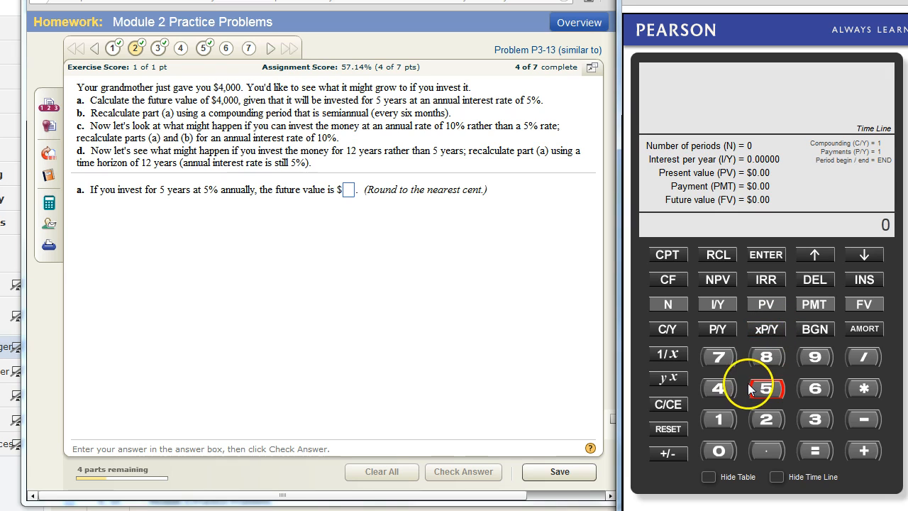
pyautogui.moveTo(732, 317)
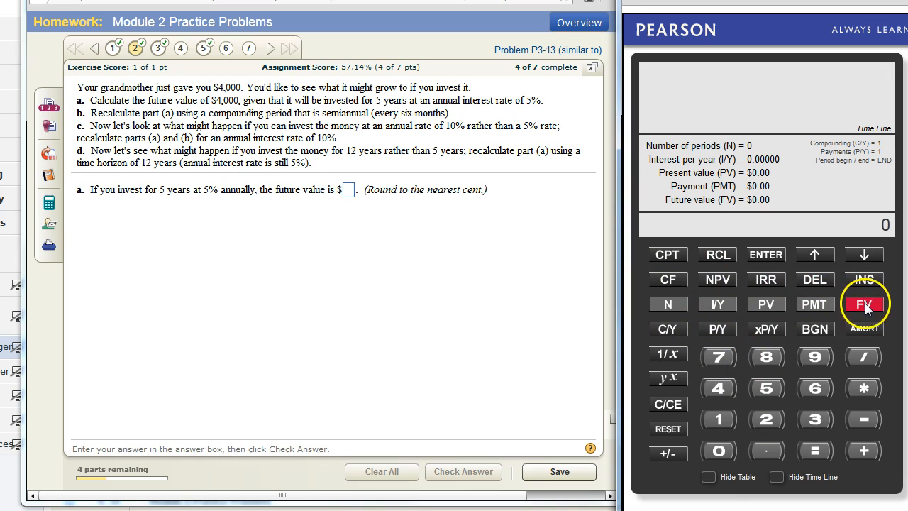
pyautogui.moveTo(754, 375)
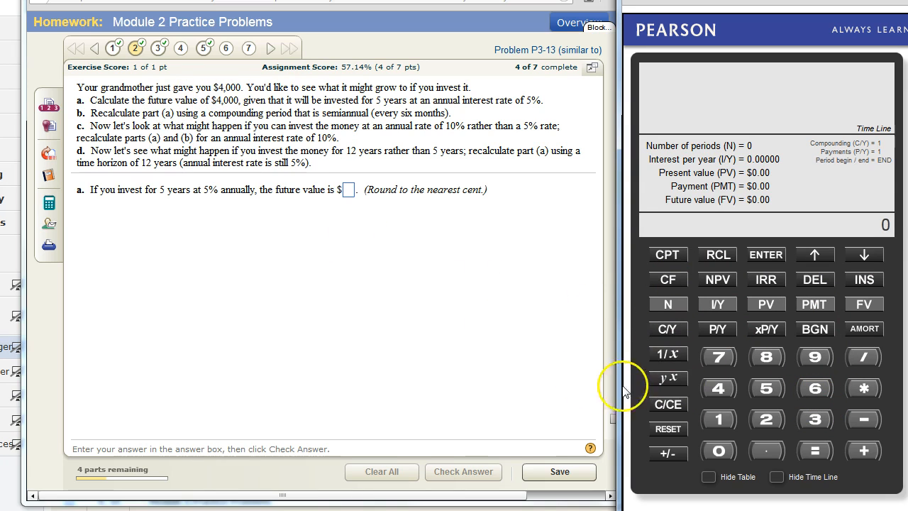
pyautogui.moveTo(409, 320)
pyautogui.write('4000')
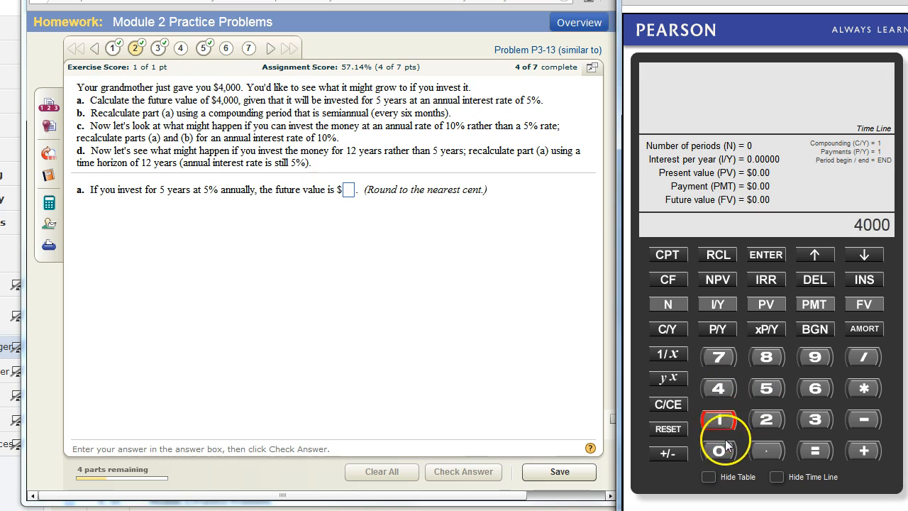
# Store $4,000 as the present value and 5 as the number of periods.
pyautogui.click(718, 451)
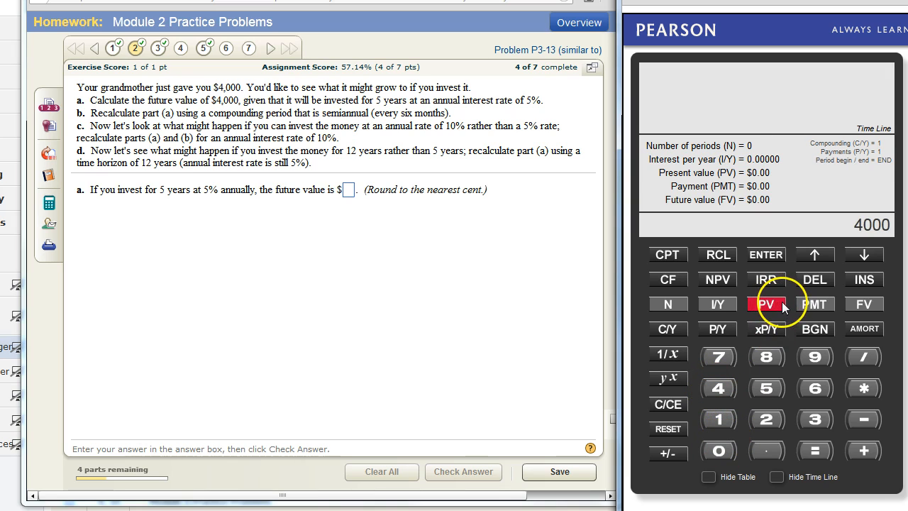
pyautogui.click(766, 303)
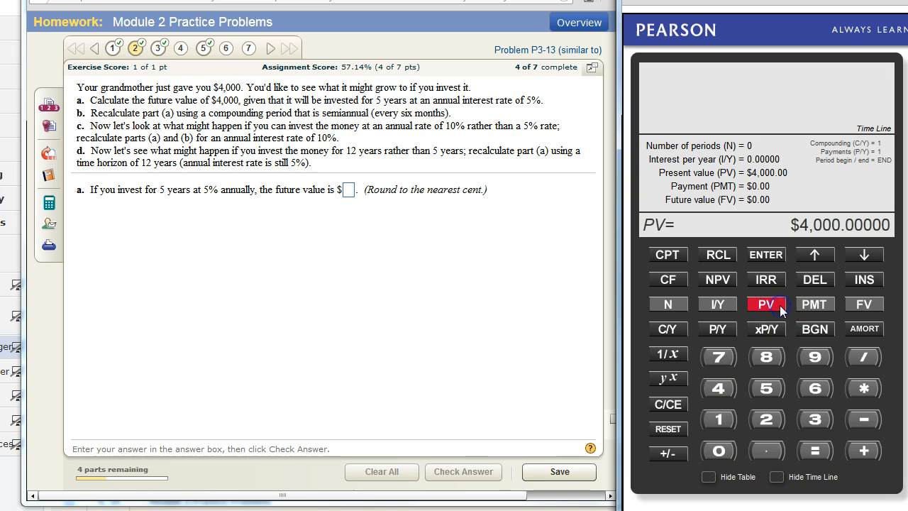
pyautogui.click(766, 303)
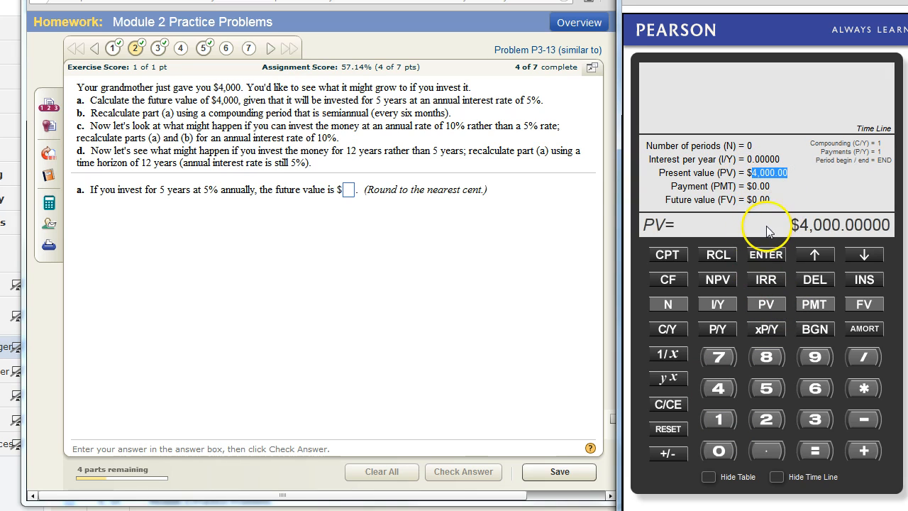
pyautogui.moveTo(163, 201)
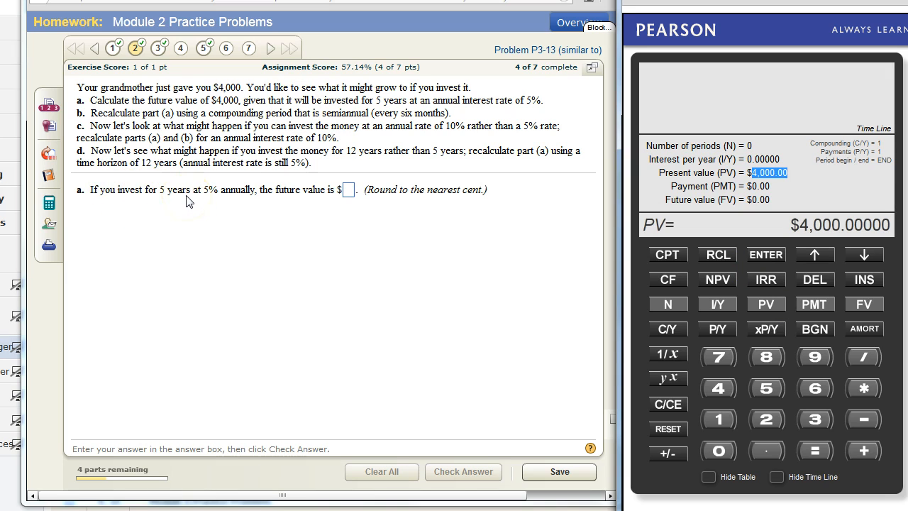
pyautogui.click(766, 389)
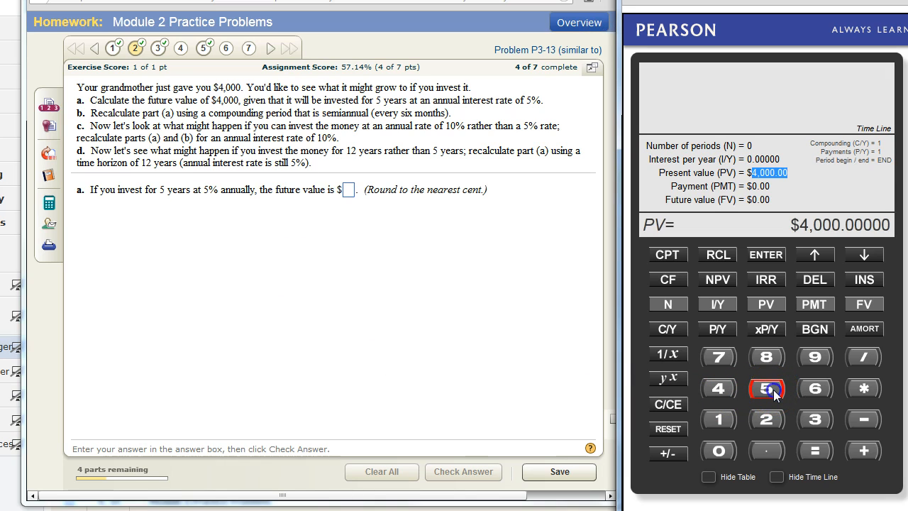
pyautogui.click(666, 303)
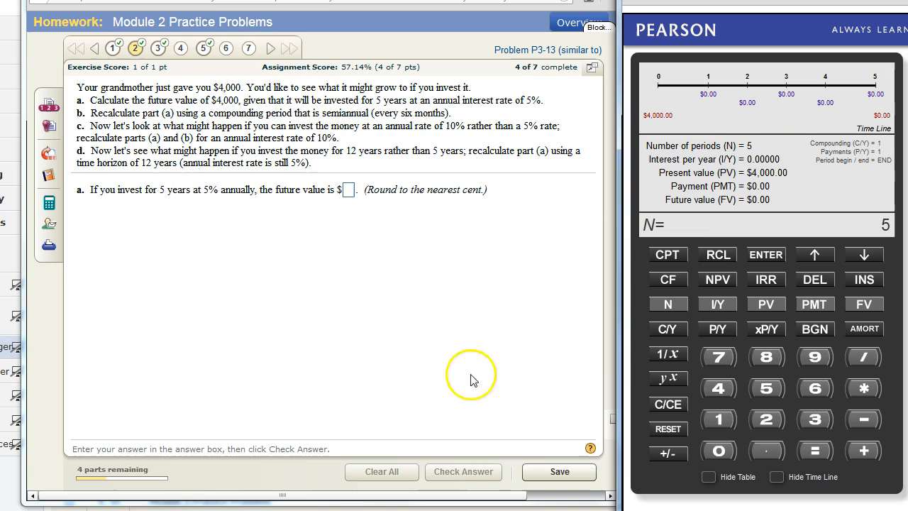
# Store a 5% annual interest rate and compute the future value, -$5,105.13.
pyautogui.click(716, 303)
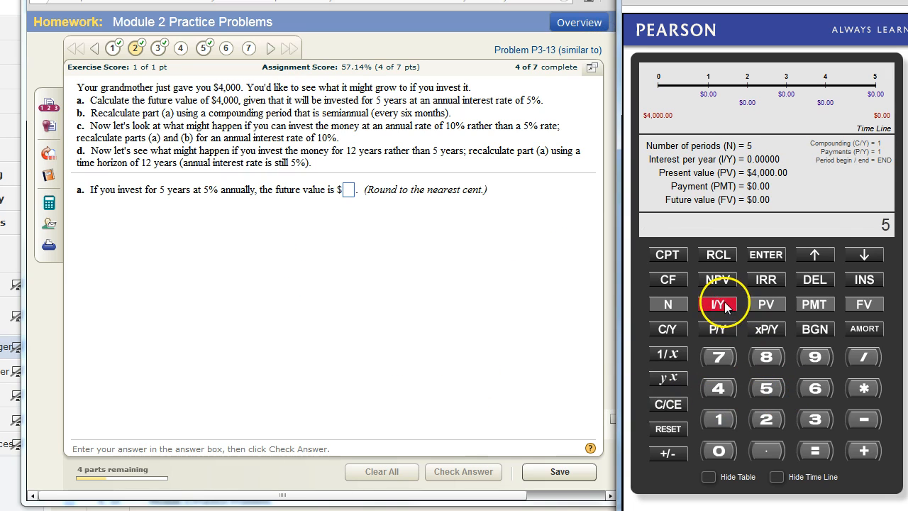
pyautogui.click(716, 303)
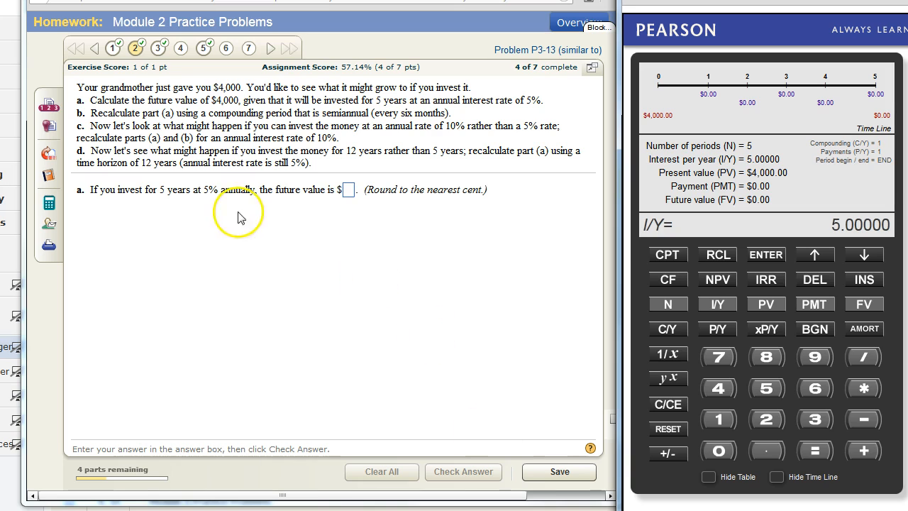
pyautogui.moveTo(276, 197)
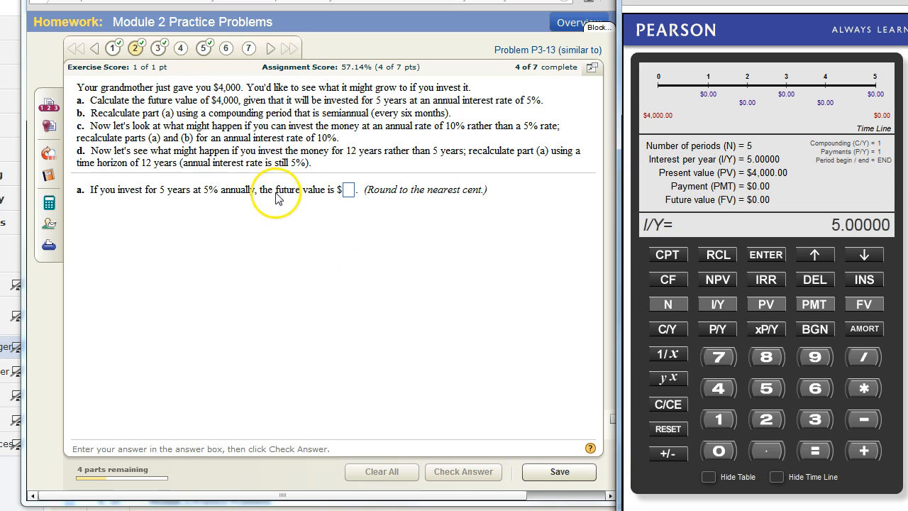
pyautogui.moveTo(335, 214)
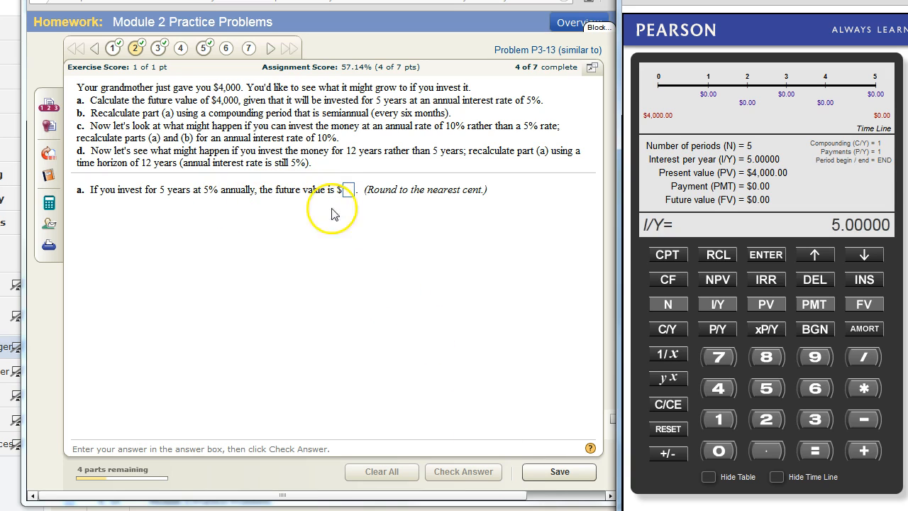
pyautogui.click(666, 254)
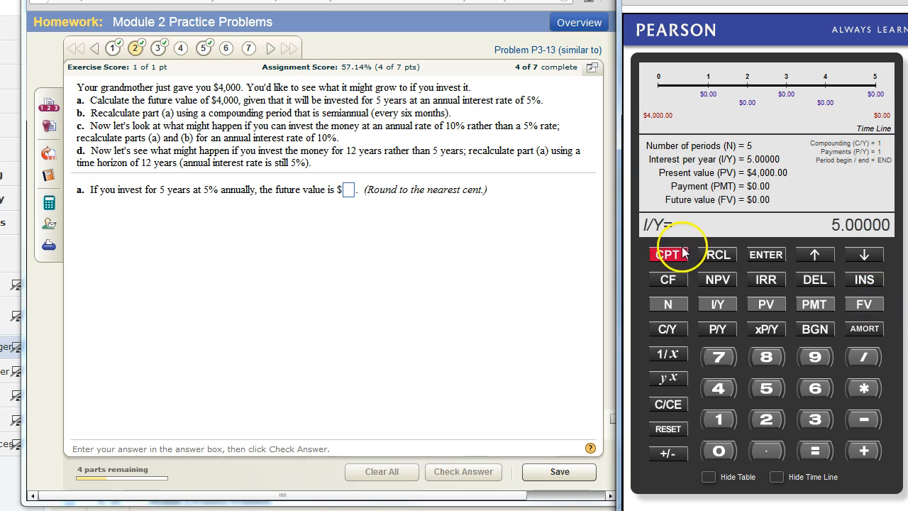
pyautogui.click(862, 304)
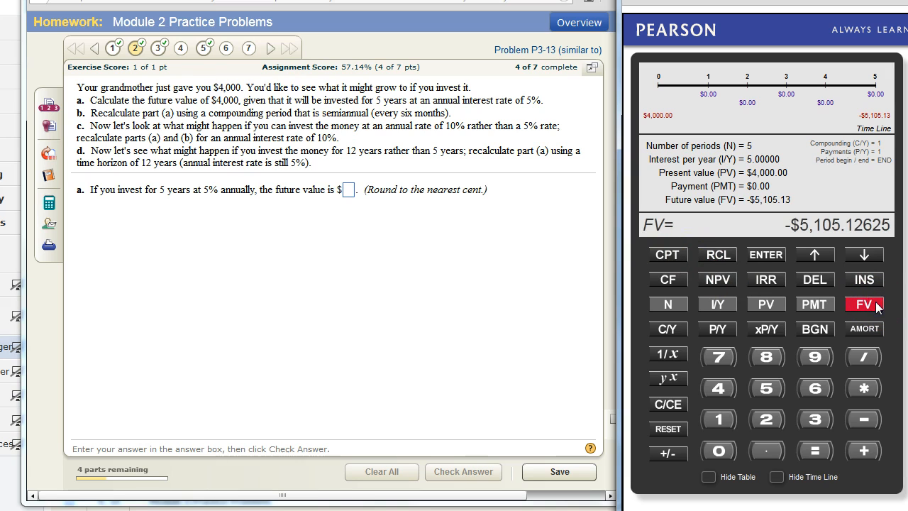
pyautogui.moveTo(822, 240)
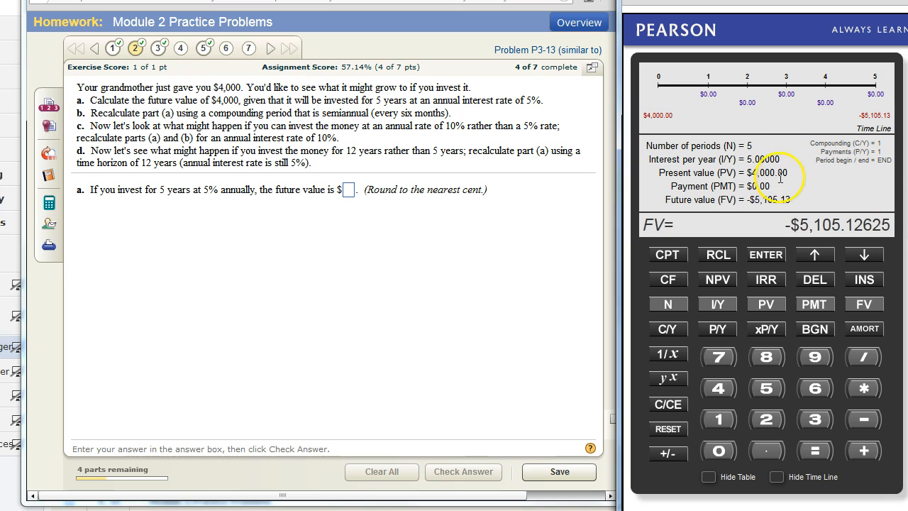
pyautogui.moveTo(797, 176)
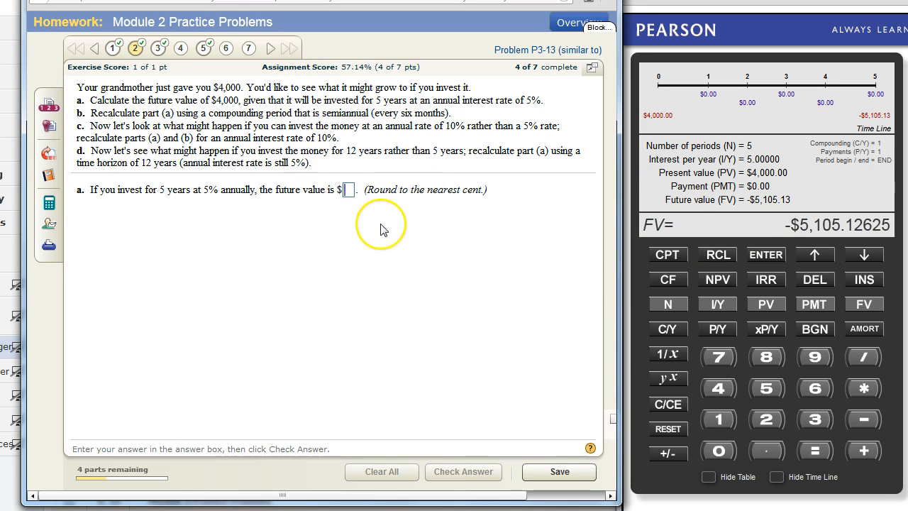
# Enter 5105.13 as the part a answer, have it checked correct and dismiss the Fantastic! message.
pyautogui.write('510')
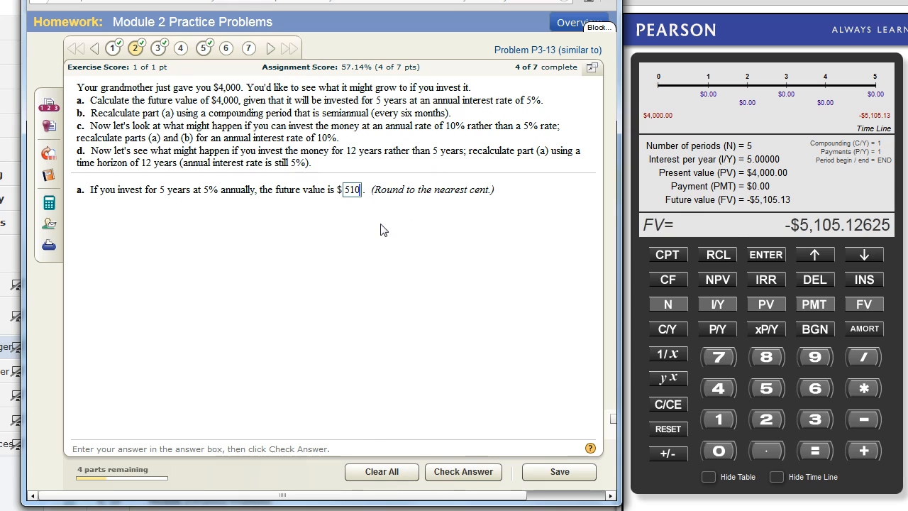
pyautogui.write('5105.13')
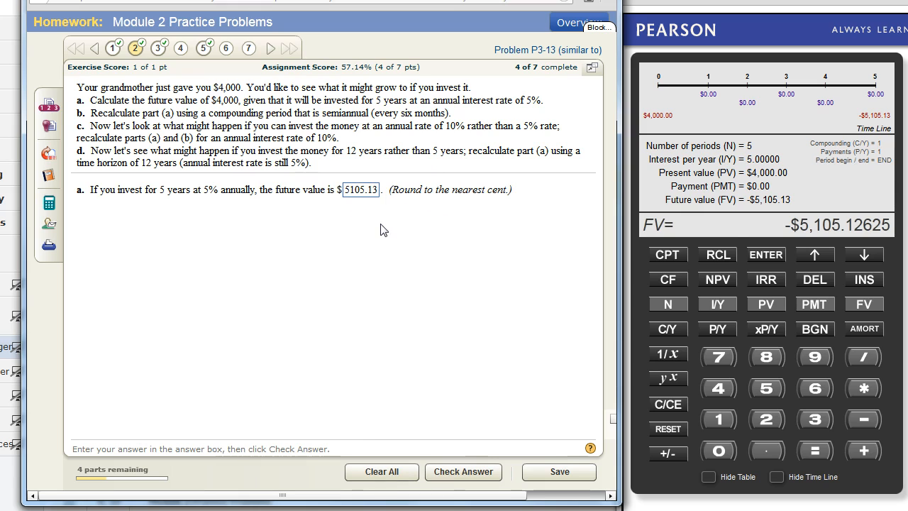
pyautogui.click(463, 471)
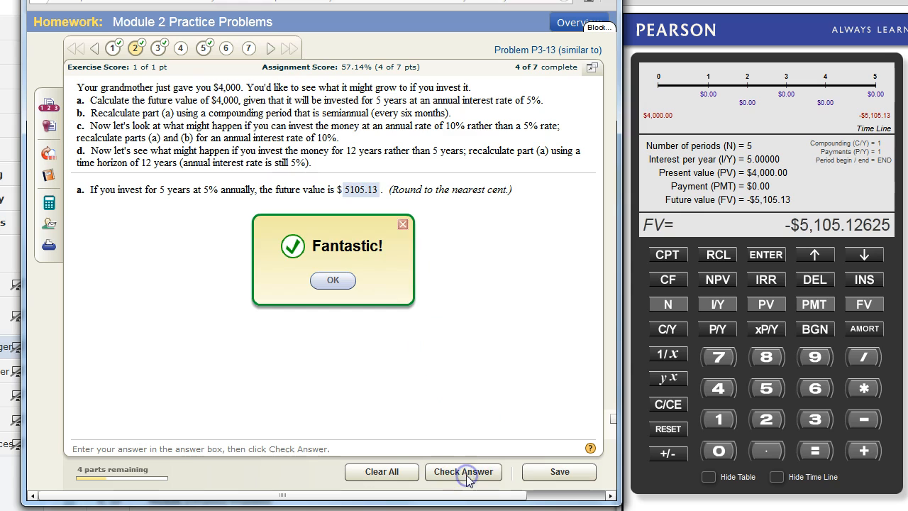
pyautogui.click(332, 280)
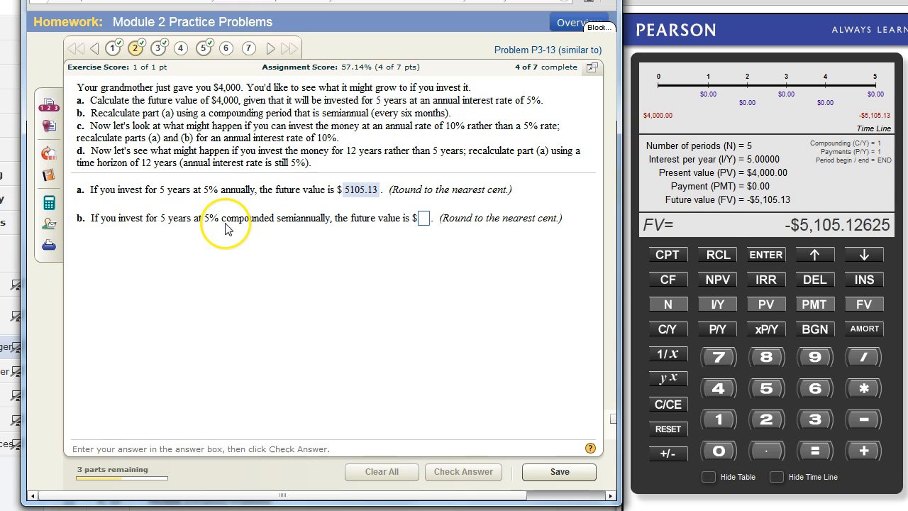
pyautogui.moveTo(324, 229)
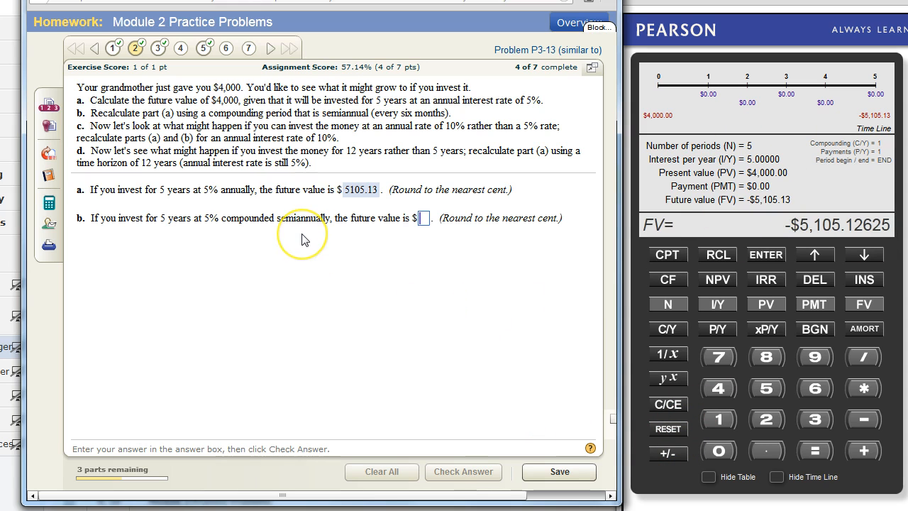
pyautogui.moveTo(627, 212)
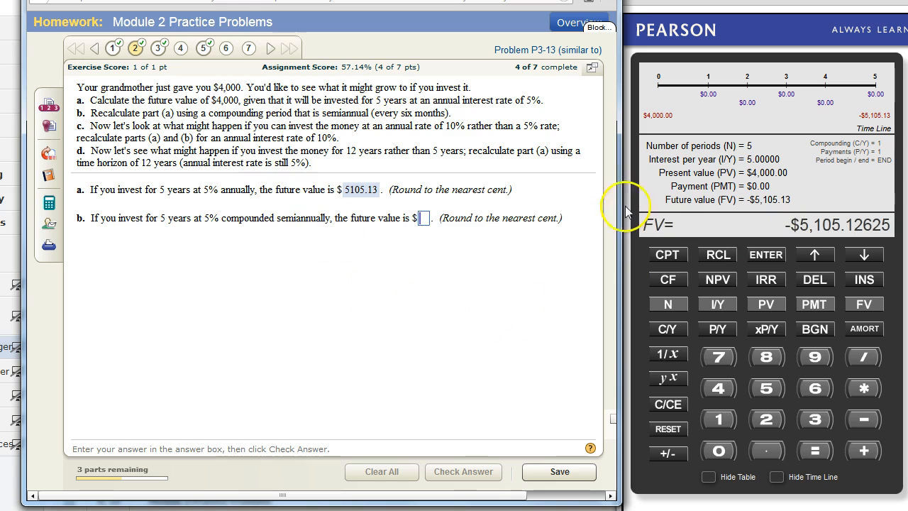
pyautogui.moveTo(868, 185)
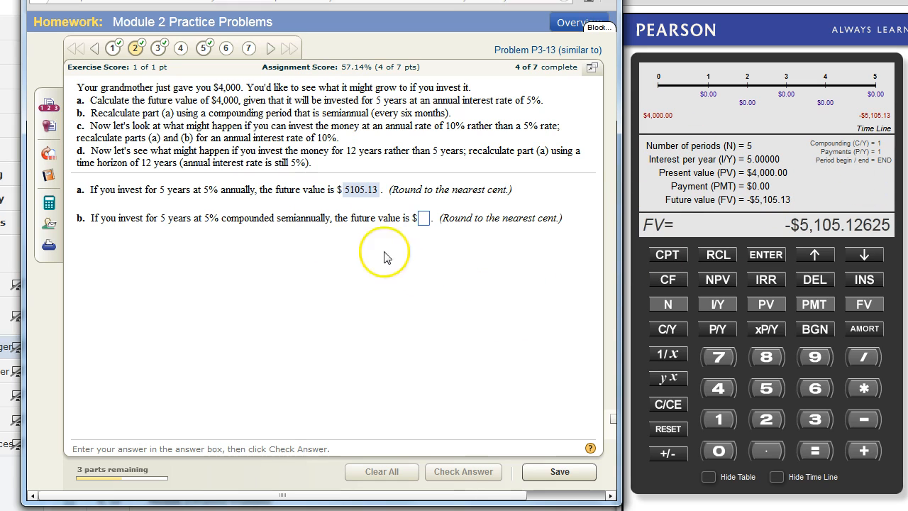
pyautogui.moveTo(297, 234)
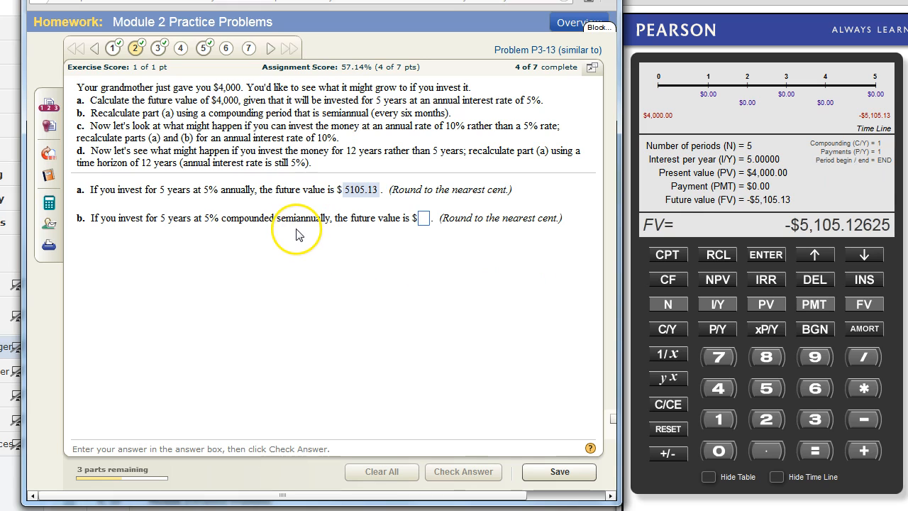
# Set the calculator's compounding periods per year to 2 for the semiannual case.
pyautogui.click(423, 219)
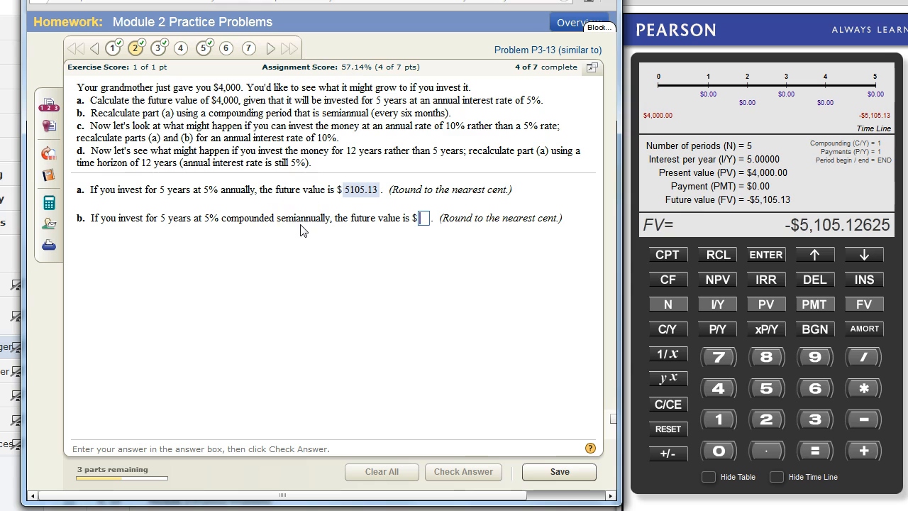
pyautogui.click(766, 420)
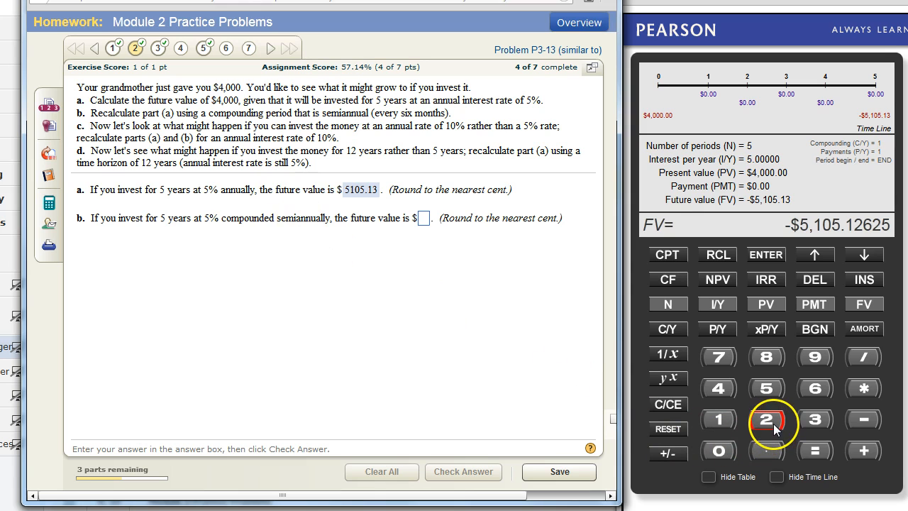
pyautogui.click(667, 329)
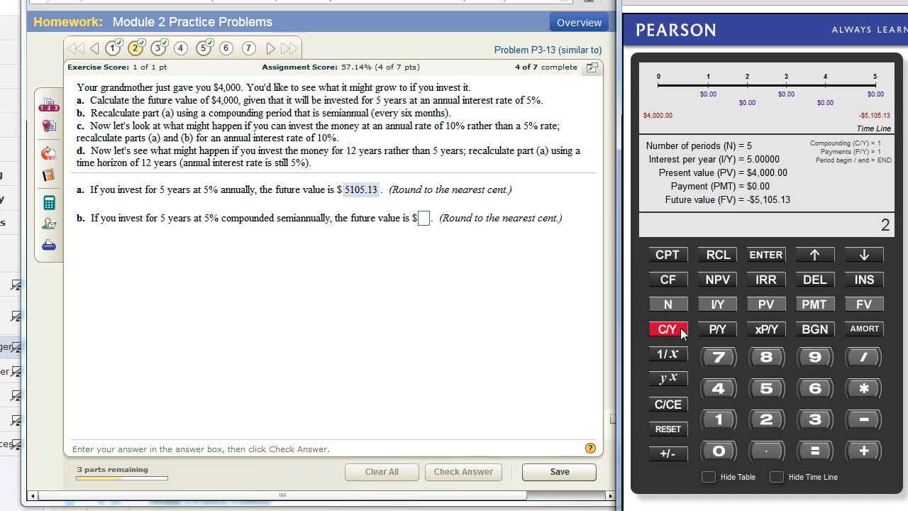
pyautogui.click(666, 329)
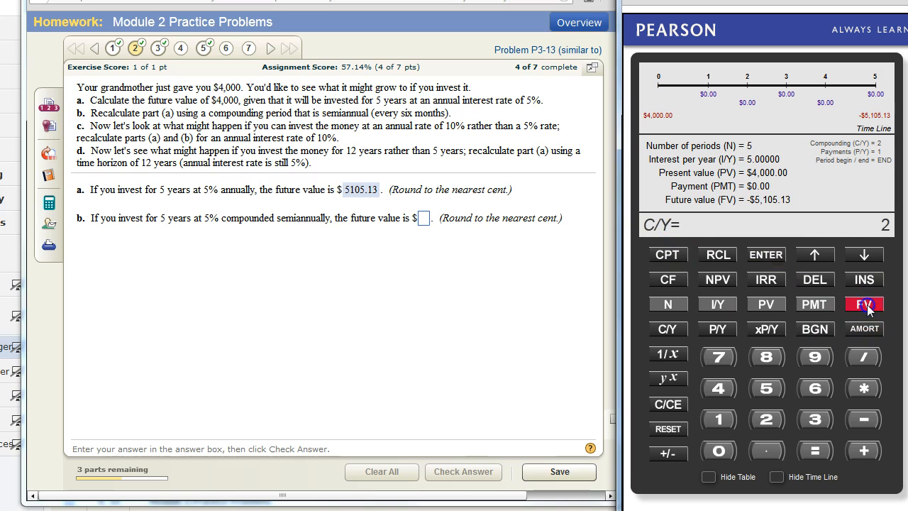
# Recompute the semiannual future value and get 5120.34 accepted for part b, dismissing the Nice Work! message.
pyautogui.click(862, 304)
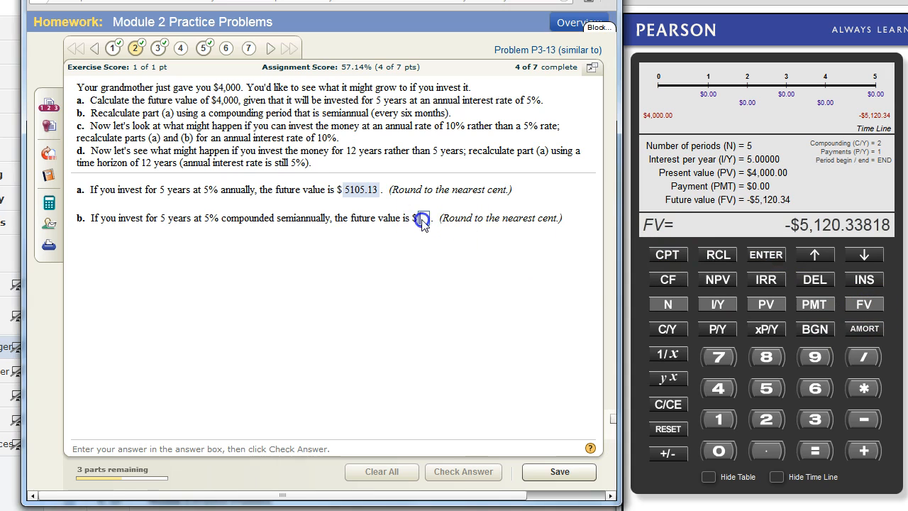
pyautogui.click(423, 219)
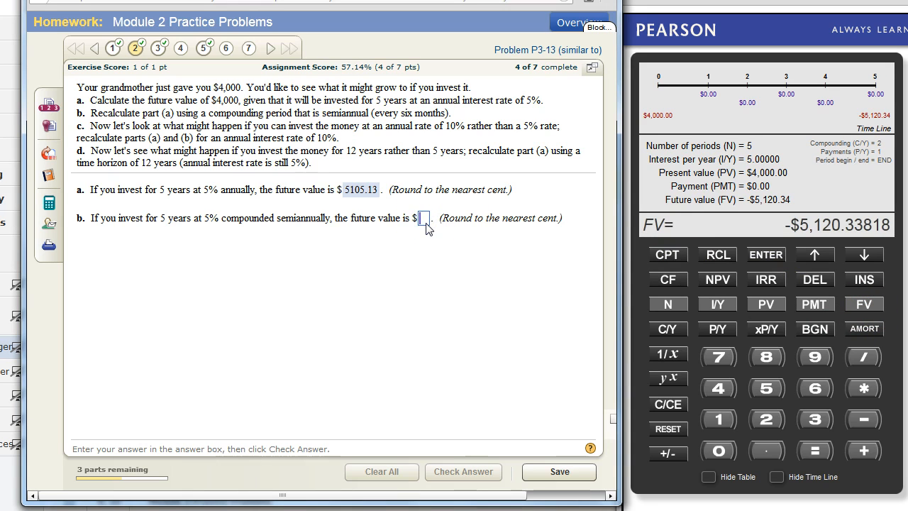
pyautogui.write('5120.34')
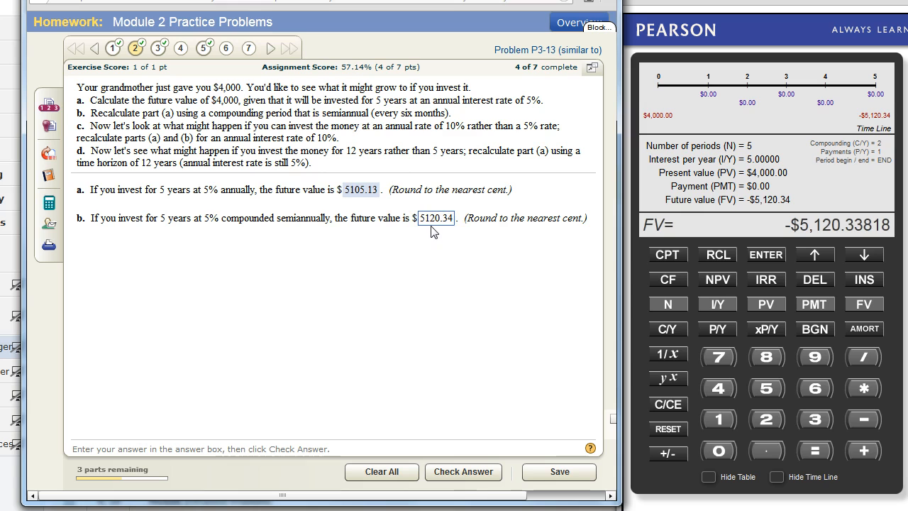
pyautogui.click(462, 471)
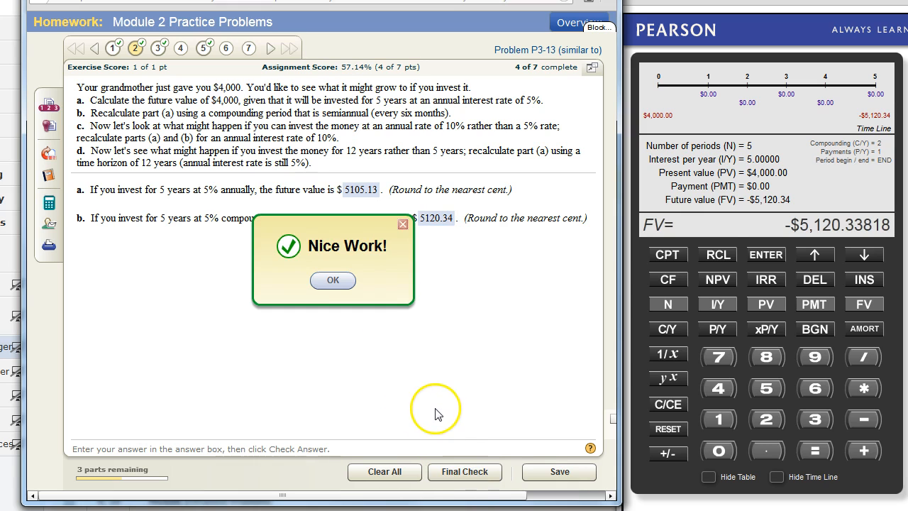
pyautogui.click(332, 279)
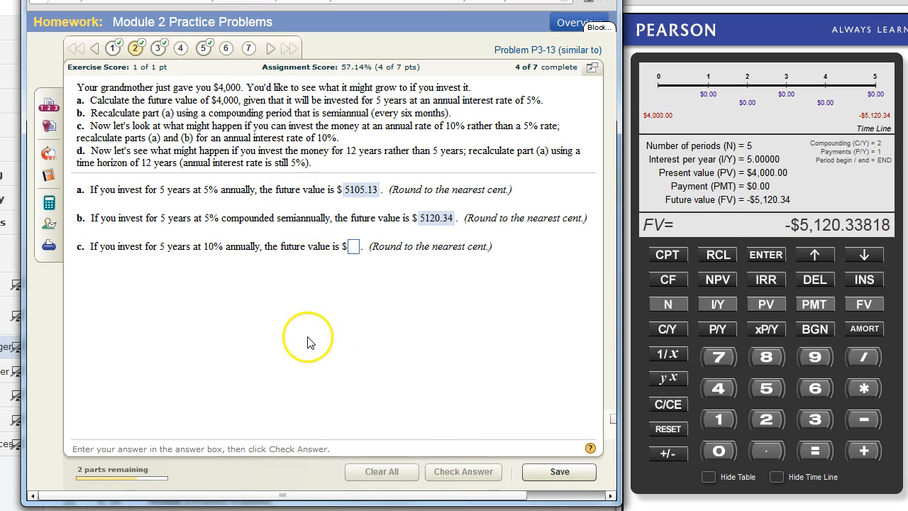
pyautogui.click(352, 246)
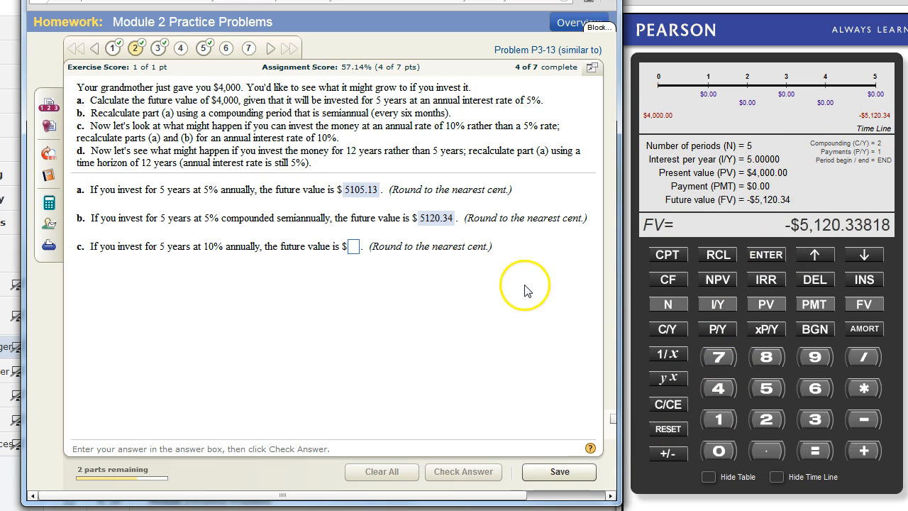
pyautogui.moveTo(525, 287)
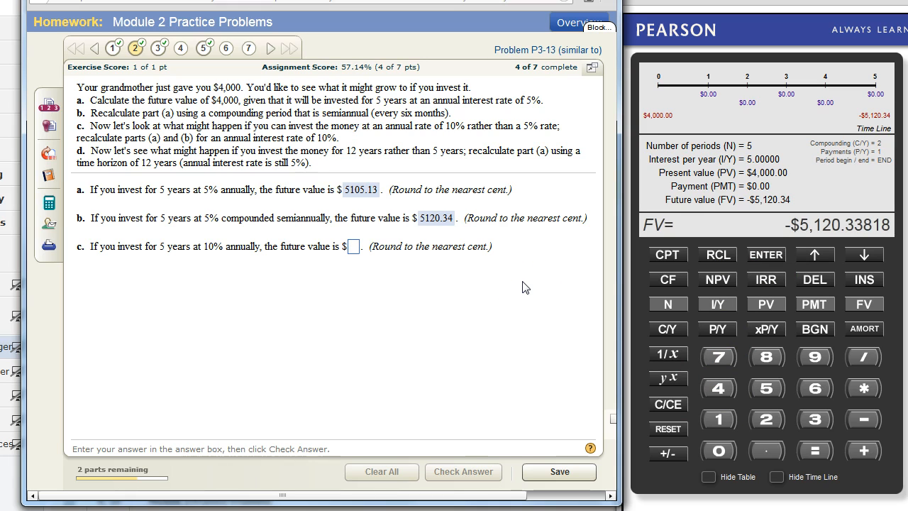
pyautogui.click(350, 247)
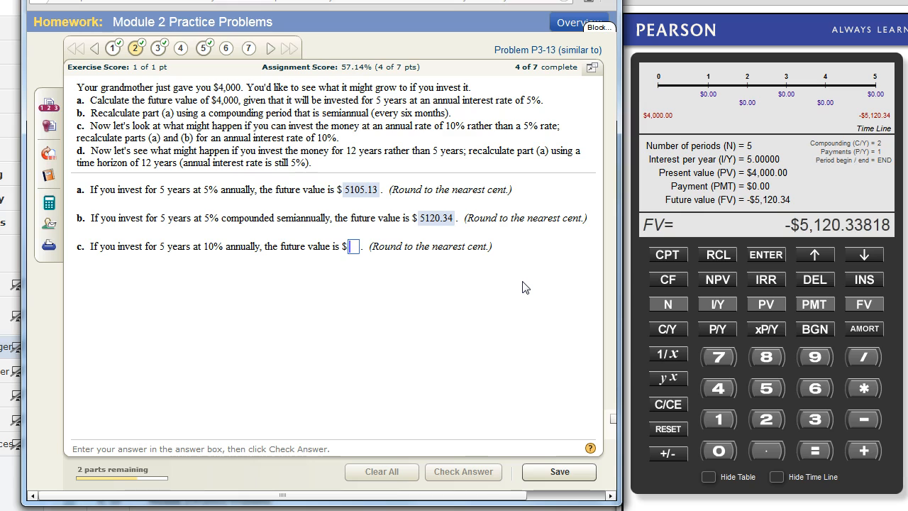